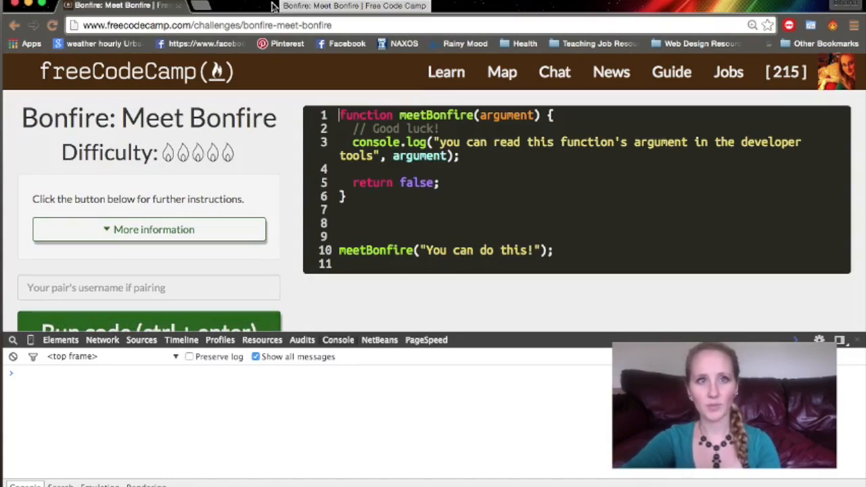
mouse_move(192, 363)
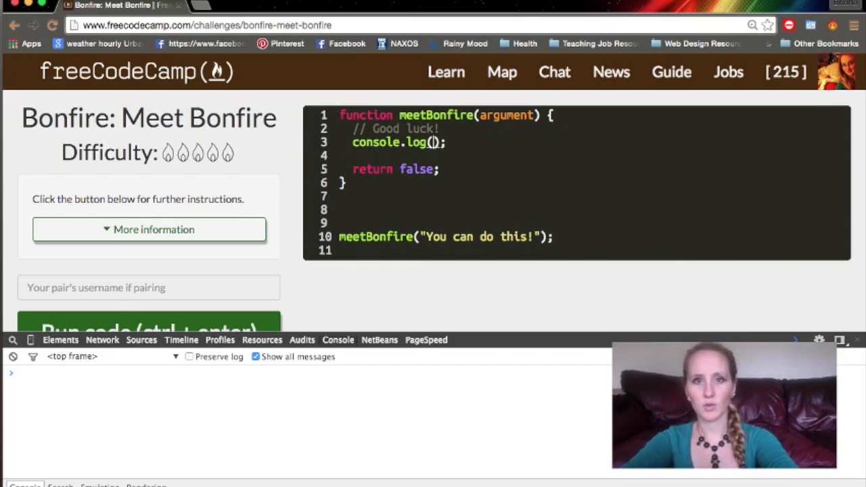
Log the string 'Free Code Camp rocks!' and run it to show it in the Chrome console
text('')
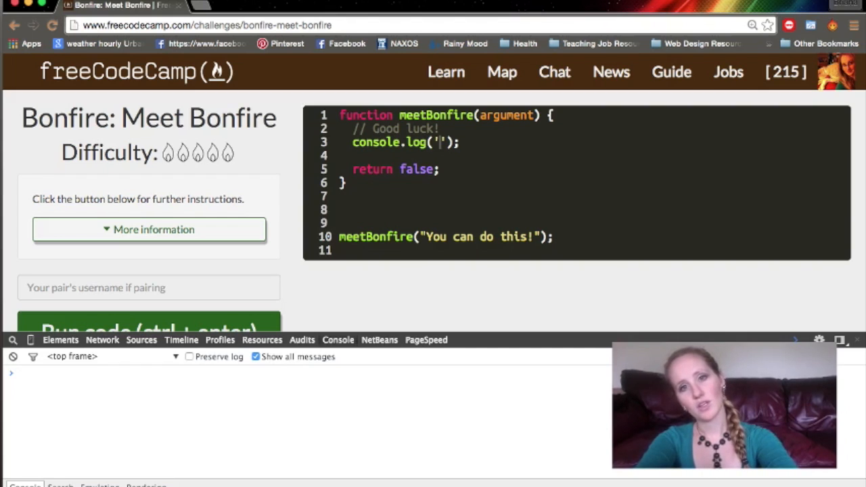
text(Free Code Camp rocks!)
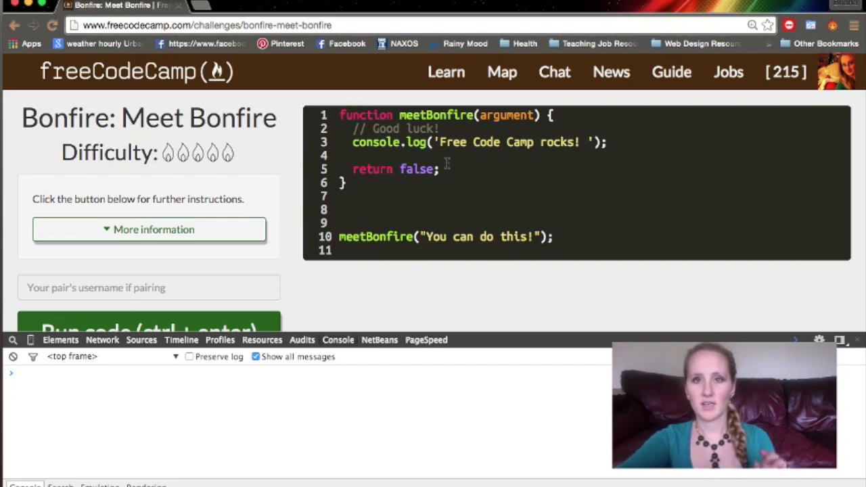
scroll(down, 3)
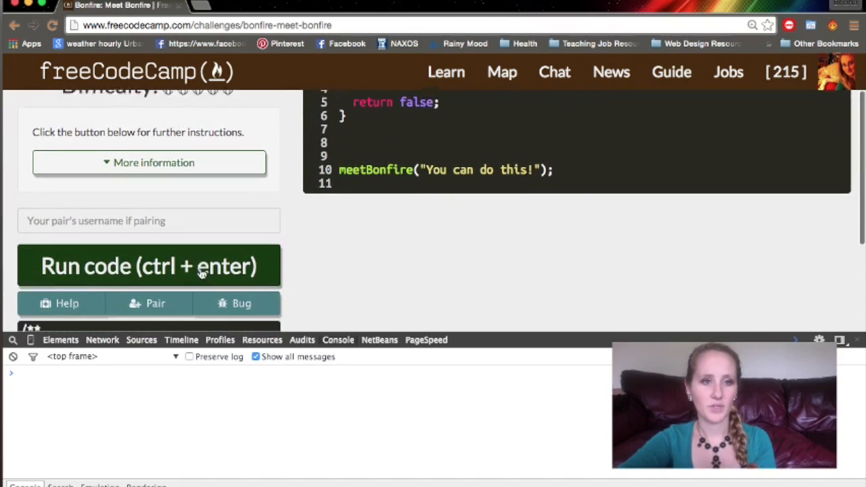
click(149, 265)
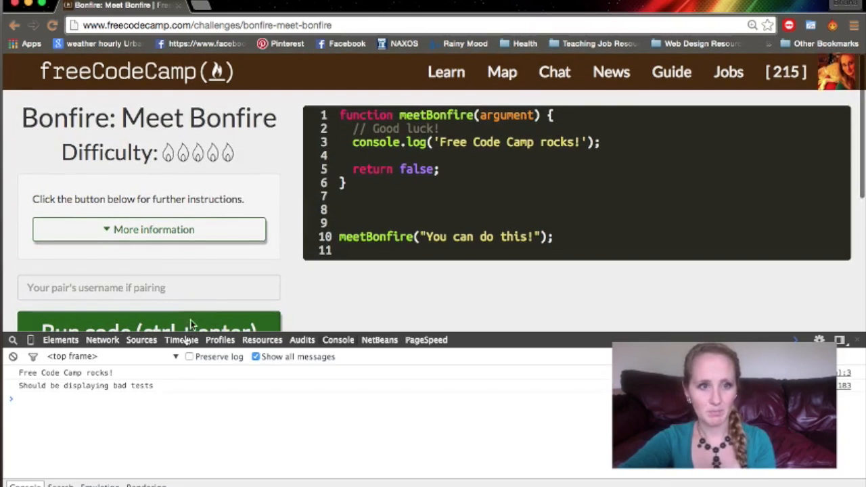
mouse_move(98, 404)
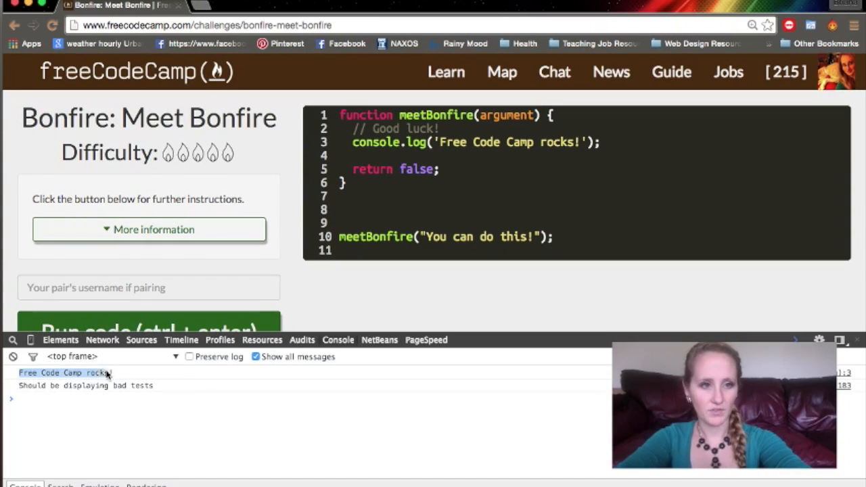
mouse_move(438, 279)
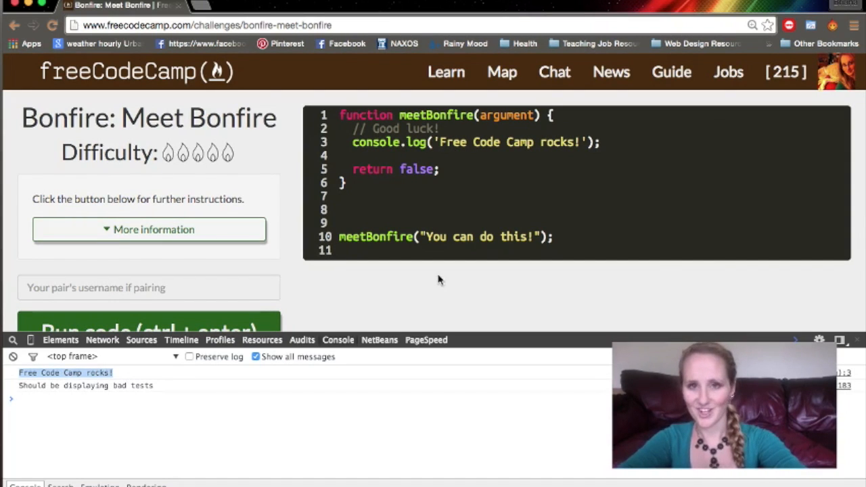
Log the number 1024, run it, then change the logged value to the boolean true
double_click(511, 142)
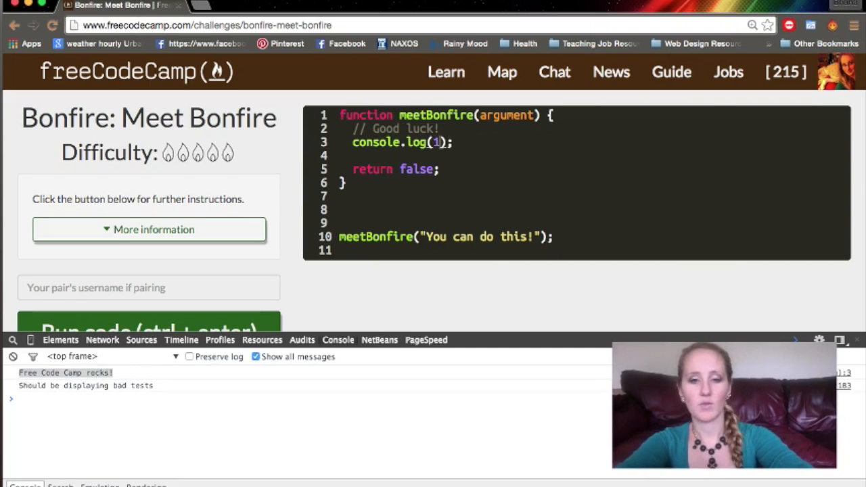
text(024)
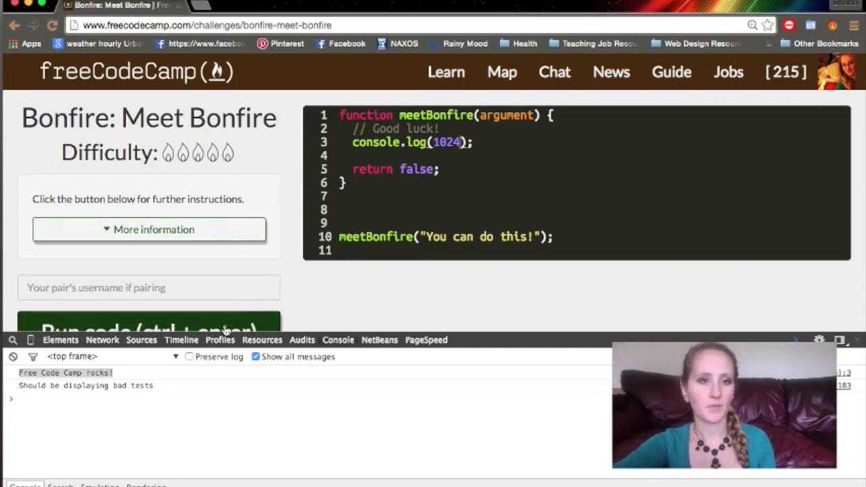
click(149, 329)
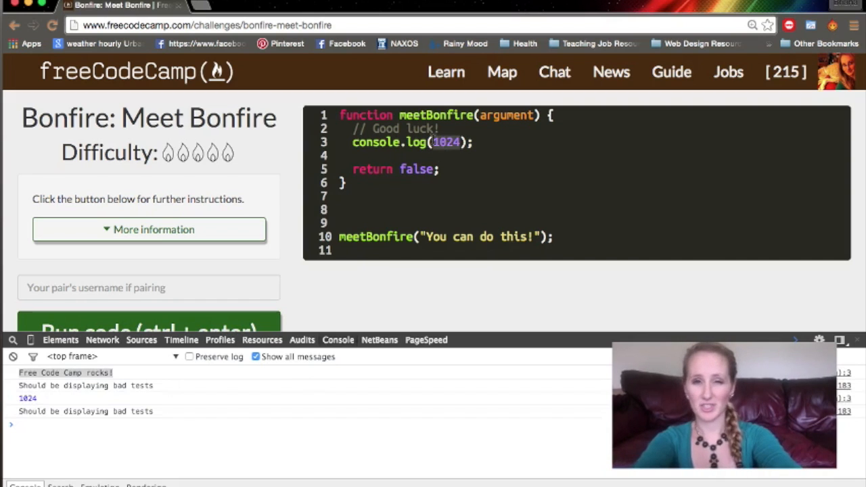
text(true)
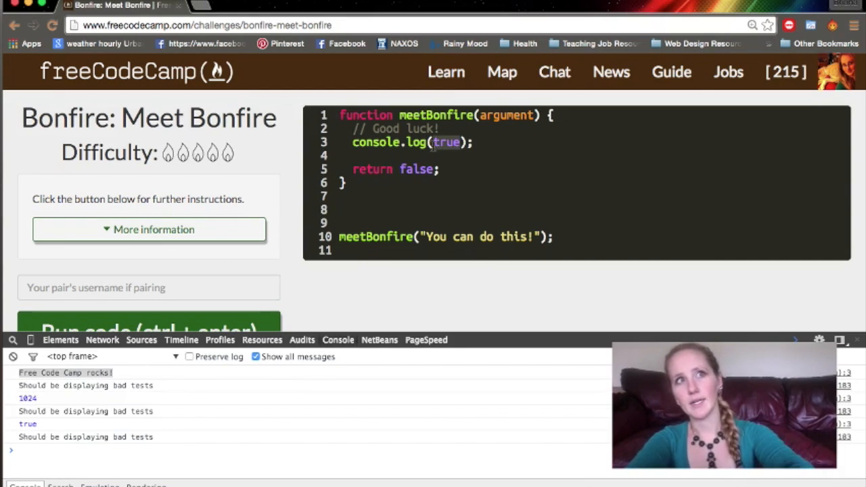
Log the string 'words' so it prints in the console
text(words)
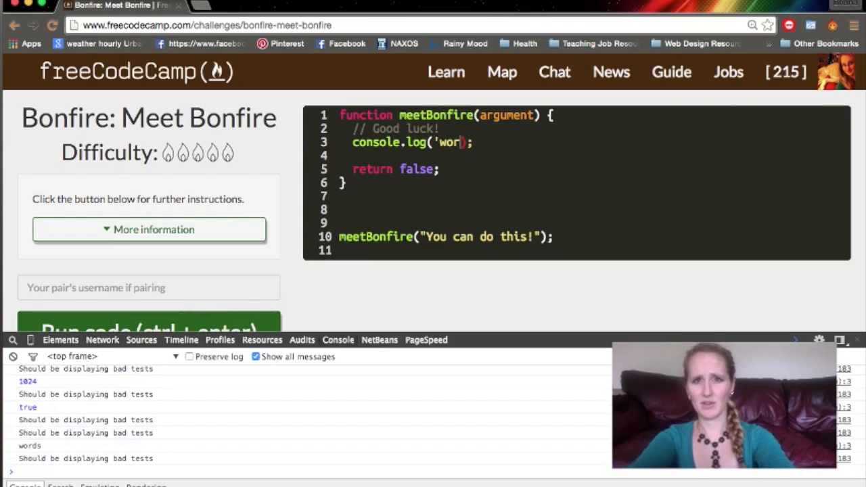
Change the log to two arguments, 'Briana is ' and true, not yet run
key(Backspace)
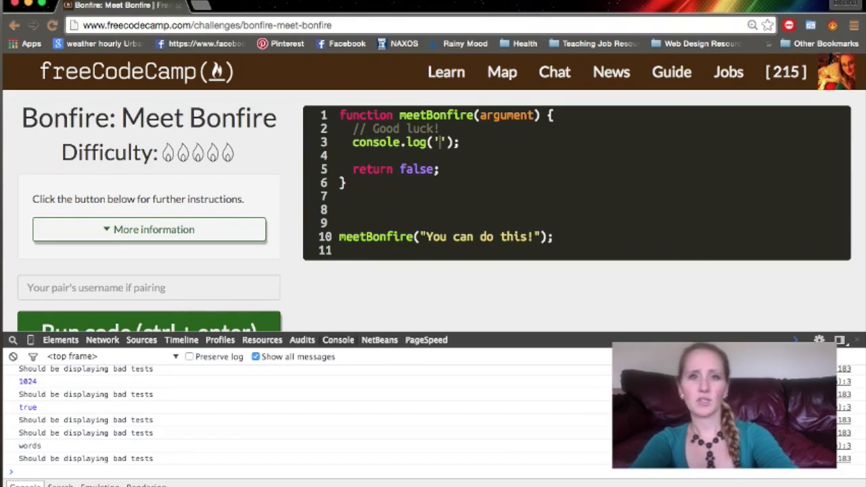
text(Briana)
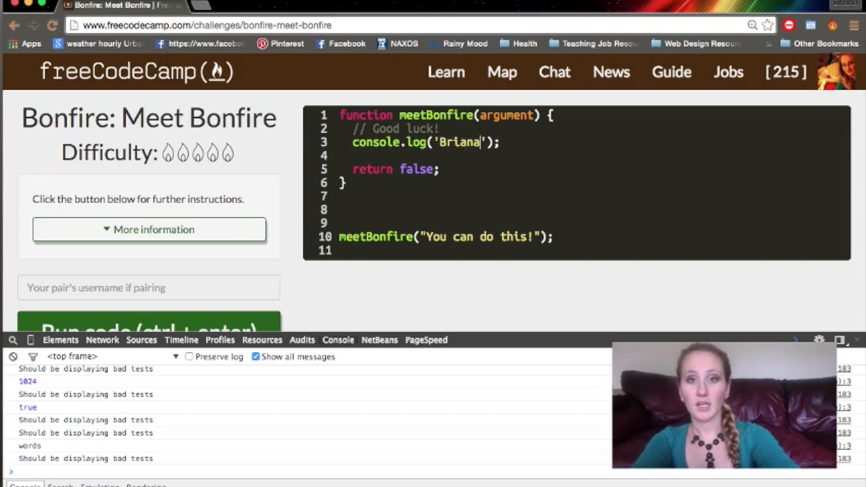
text(is)
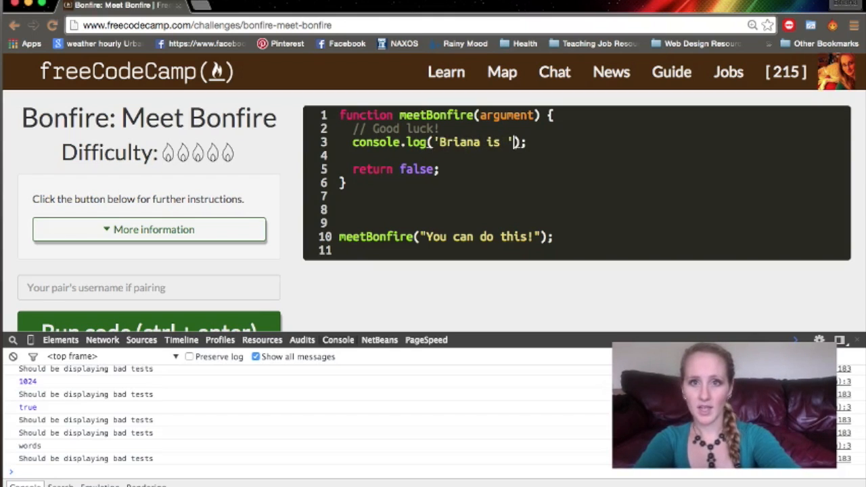
text(,true)
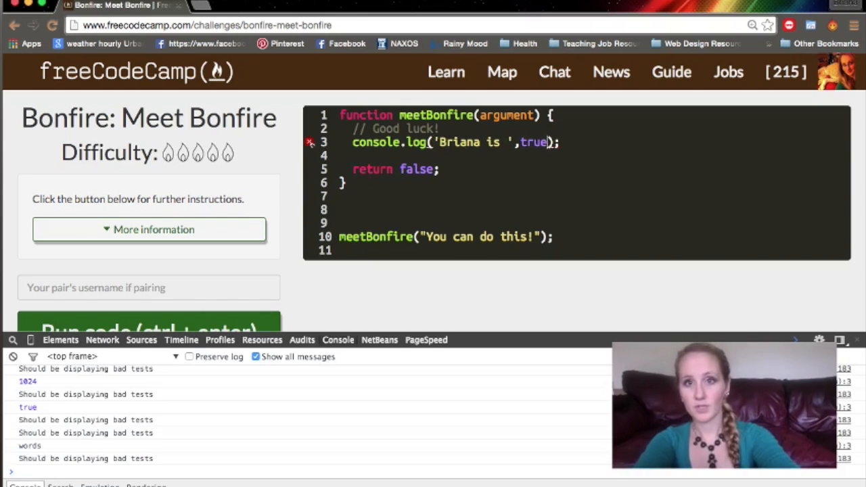